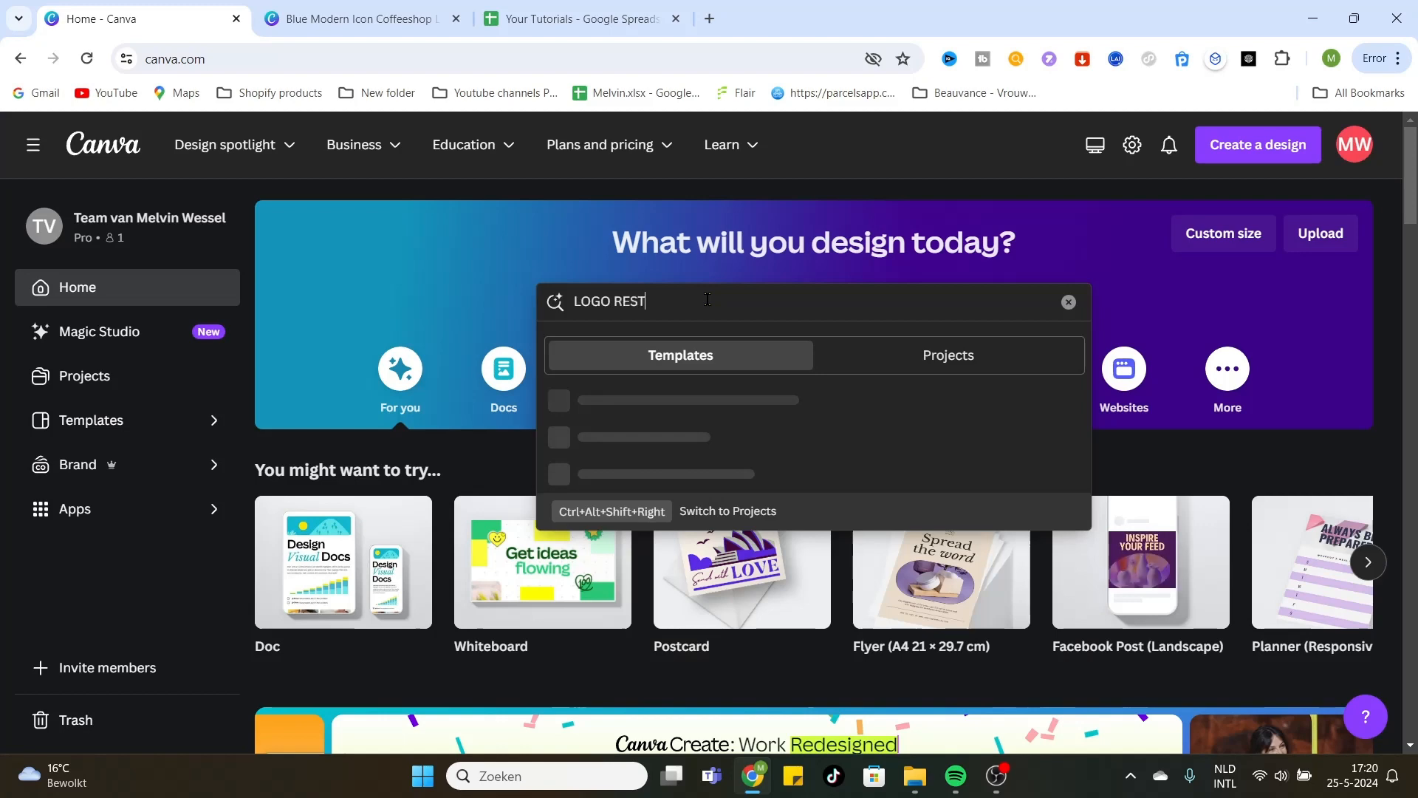
Search Canva templates for 'logo restaurant'.
key(Enter)
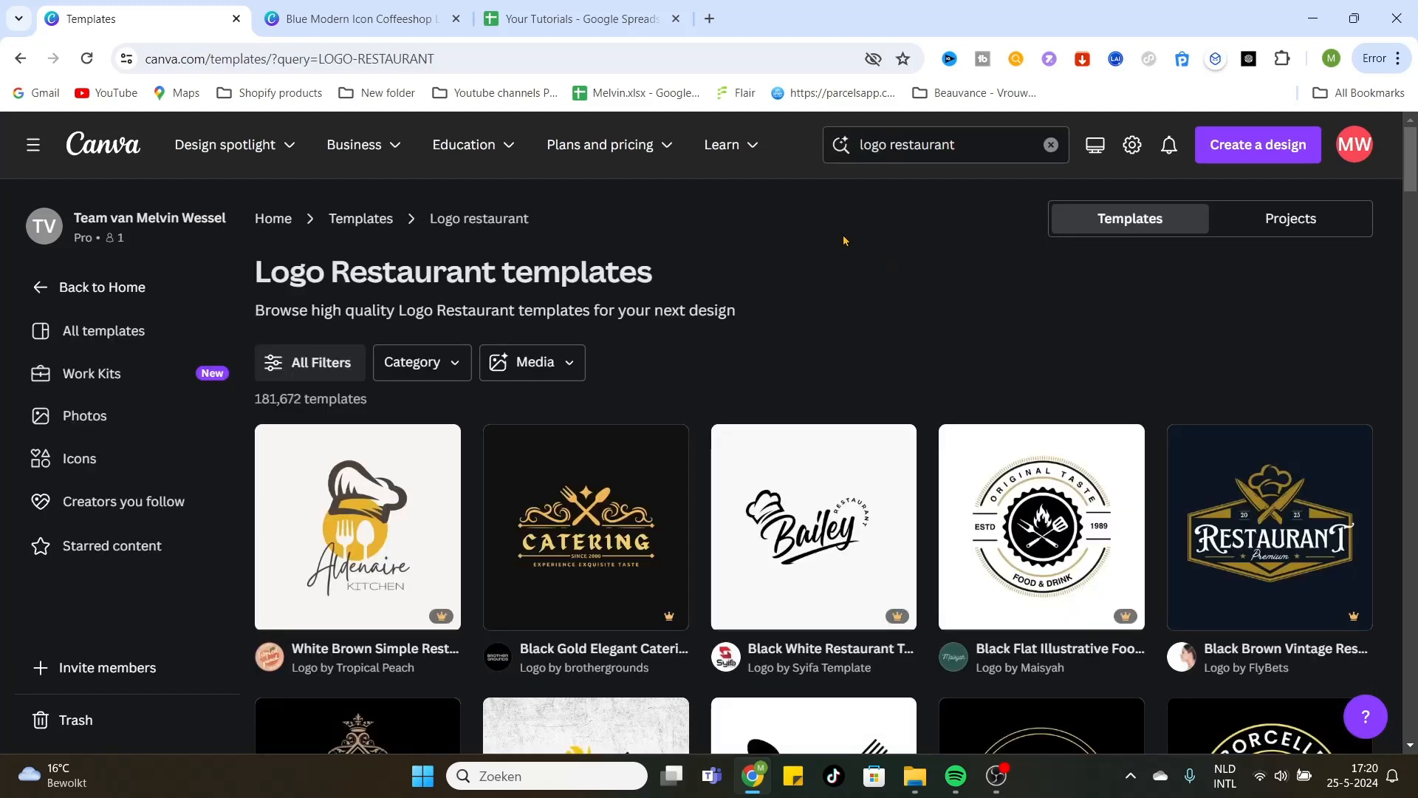
Scroll the results to the Gold White and Black Simple Restaurant Logo.
scroll(down, 3)
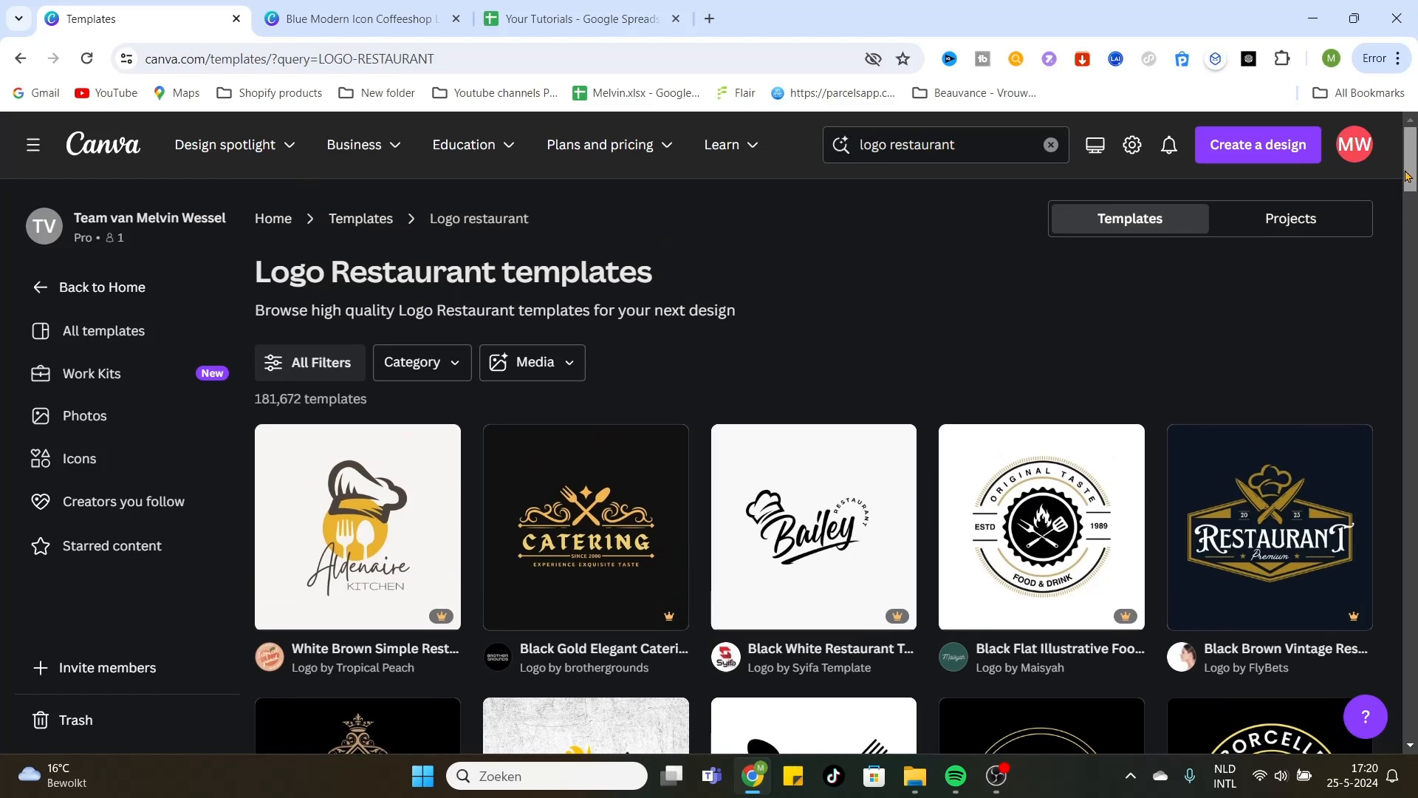
scroll(down, 3)
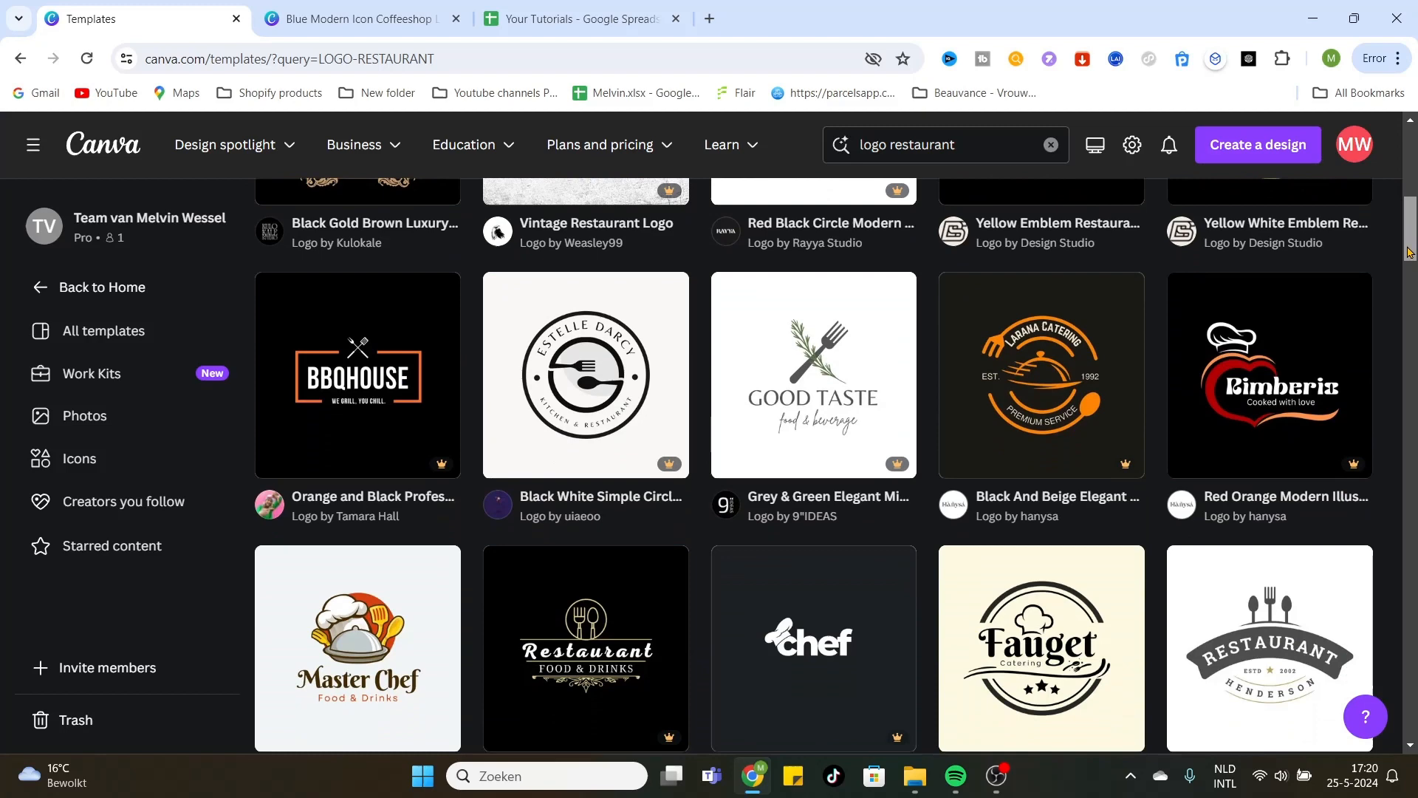
scroll(down, 3)
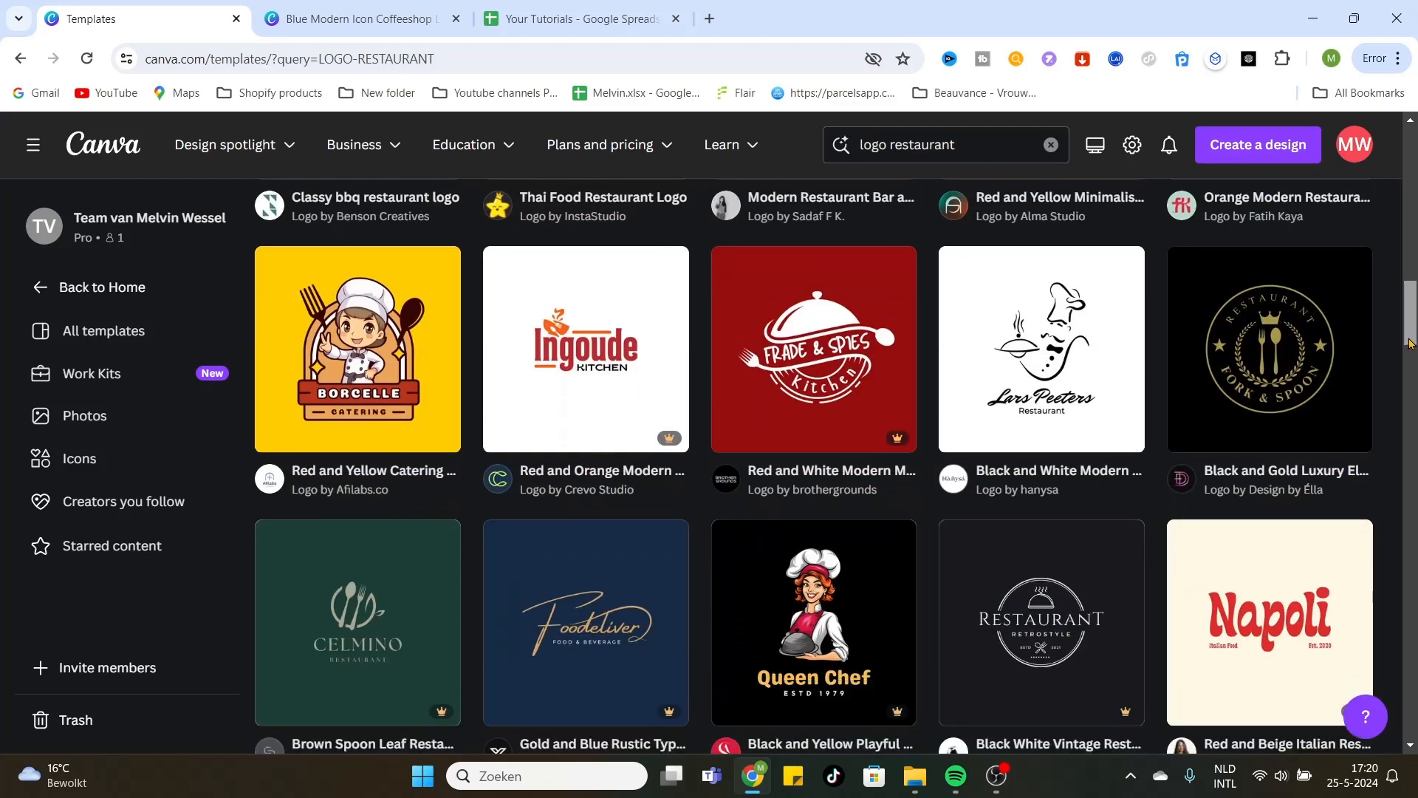
scroll(down, 3)
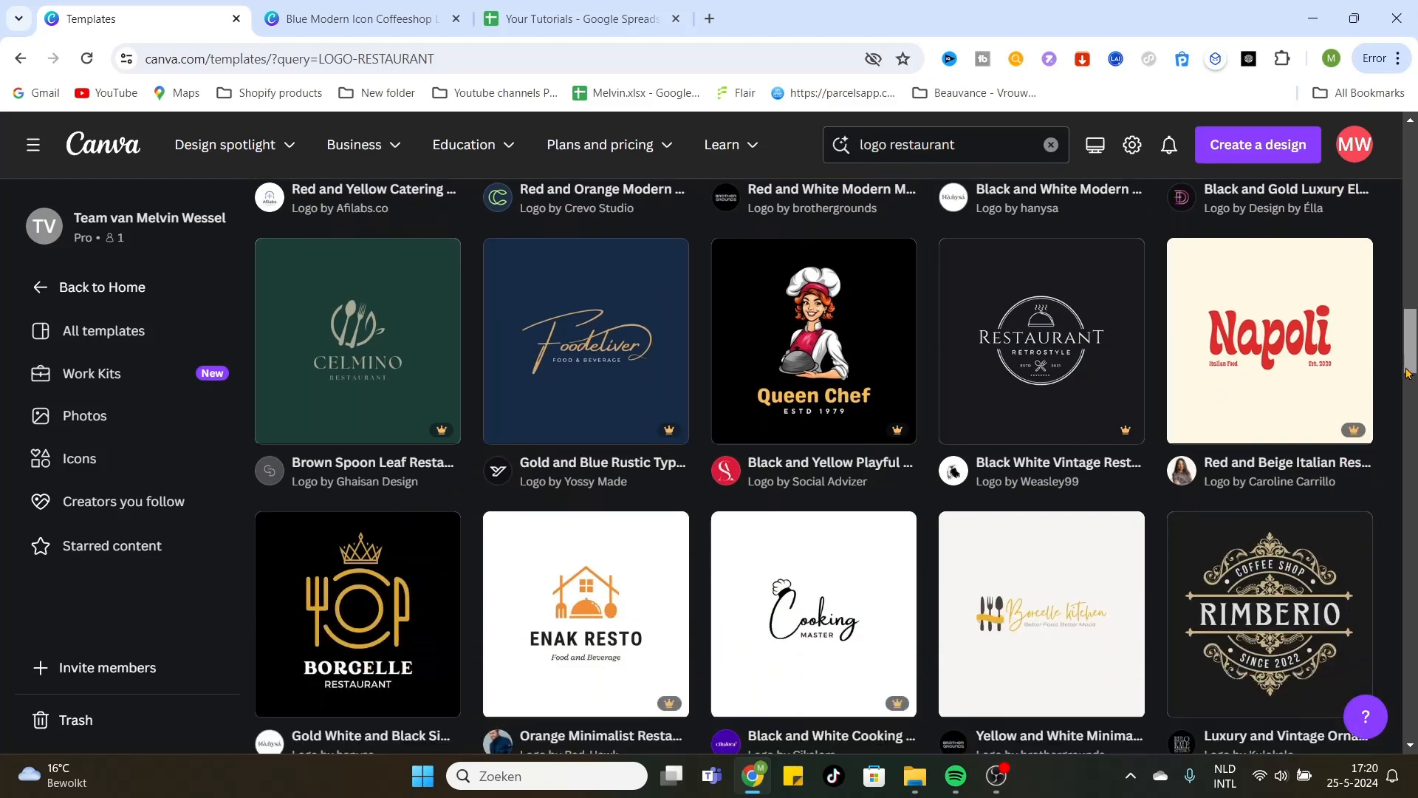
scroll(down, 3)
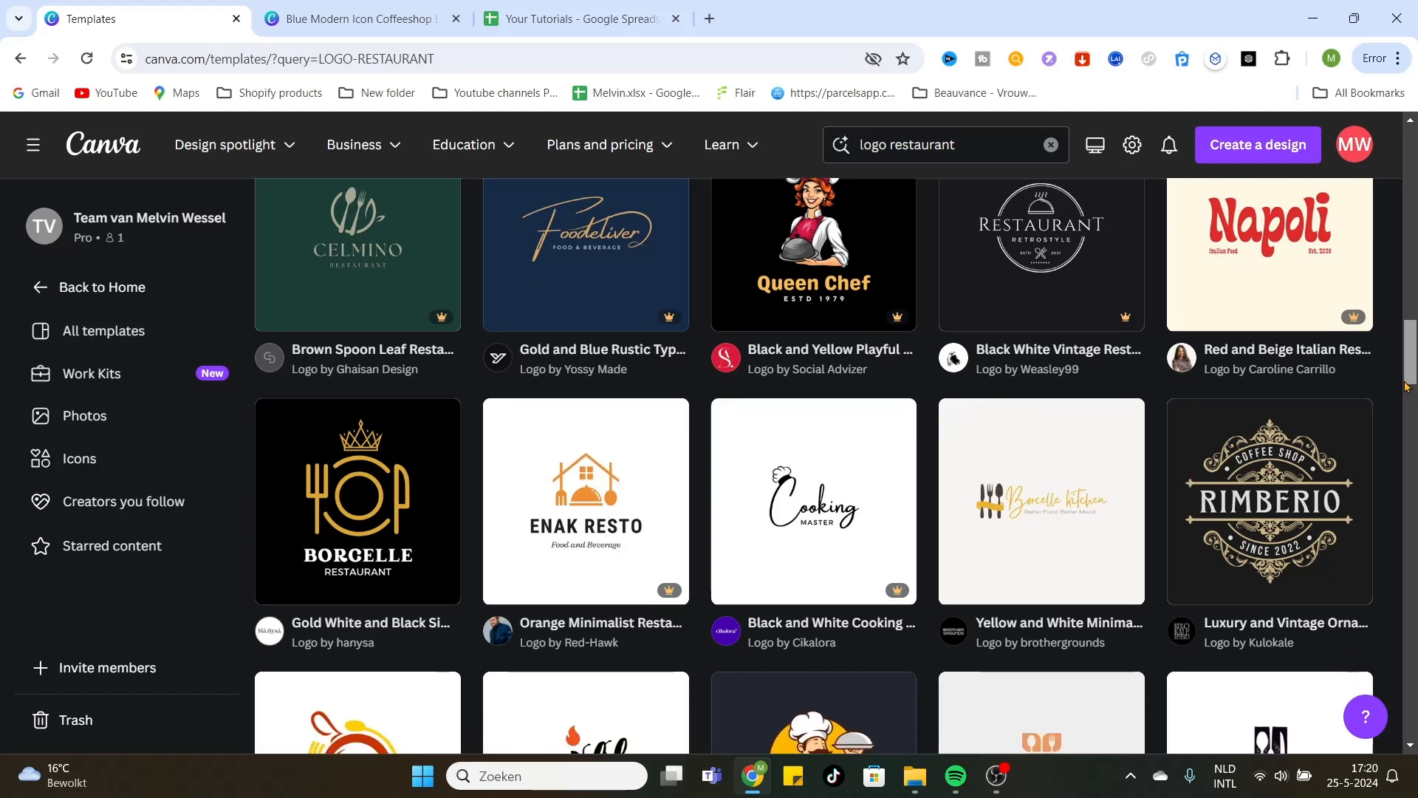
scroll(down, 3)
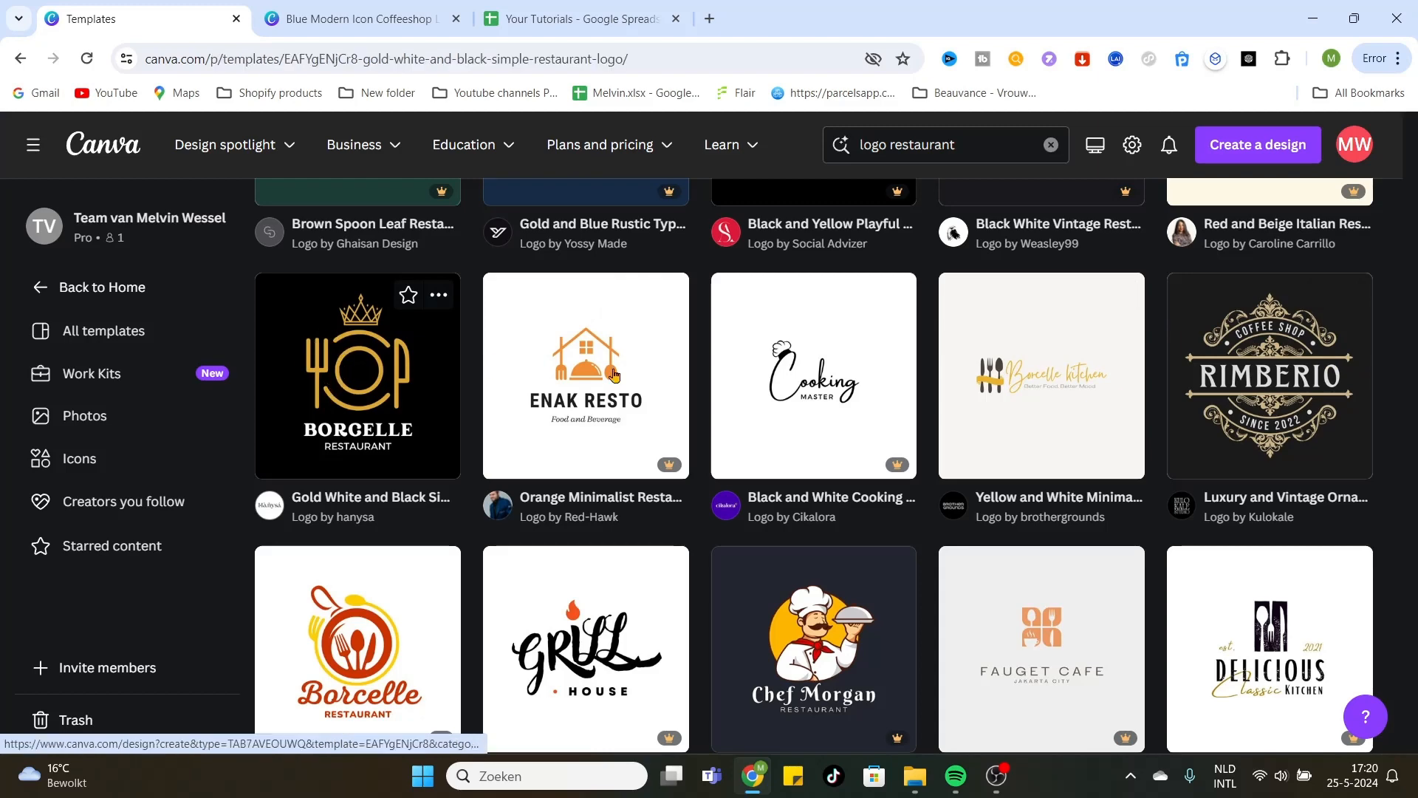
Open the Borgelle Restaurant logo template in the editor.
click(356, 374)
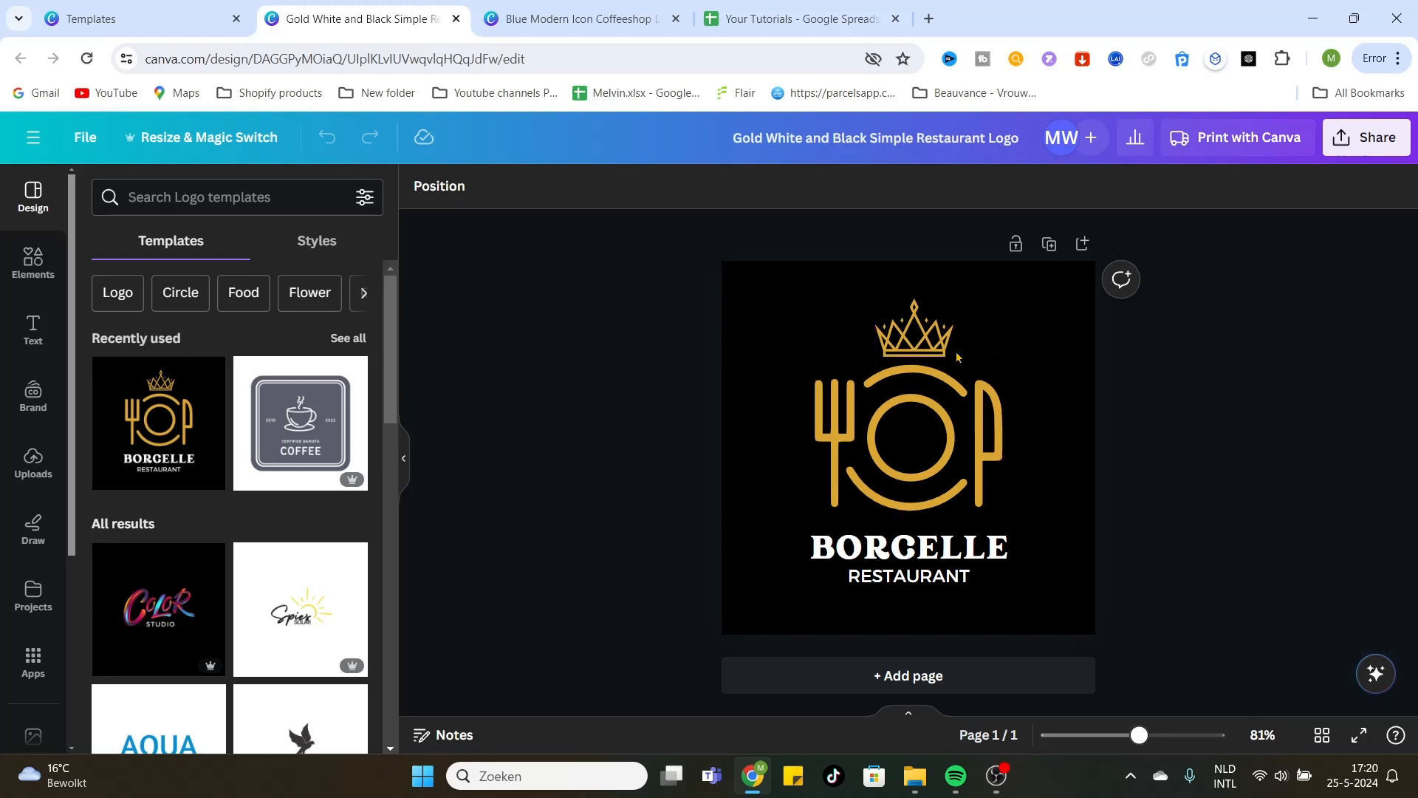
mouse_move(857, 618)
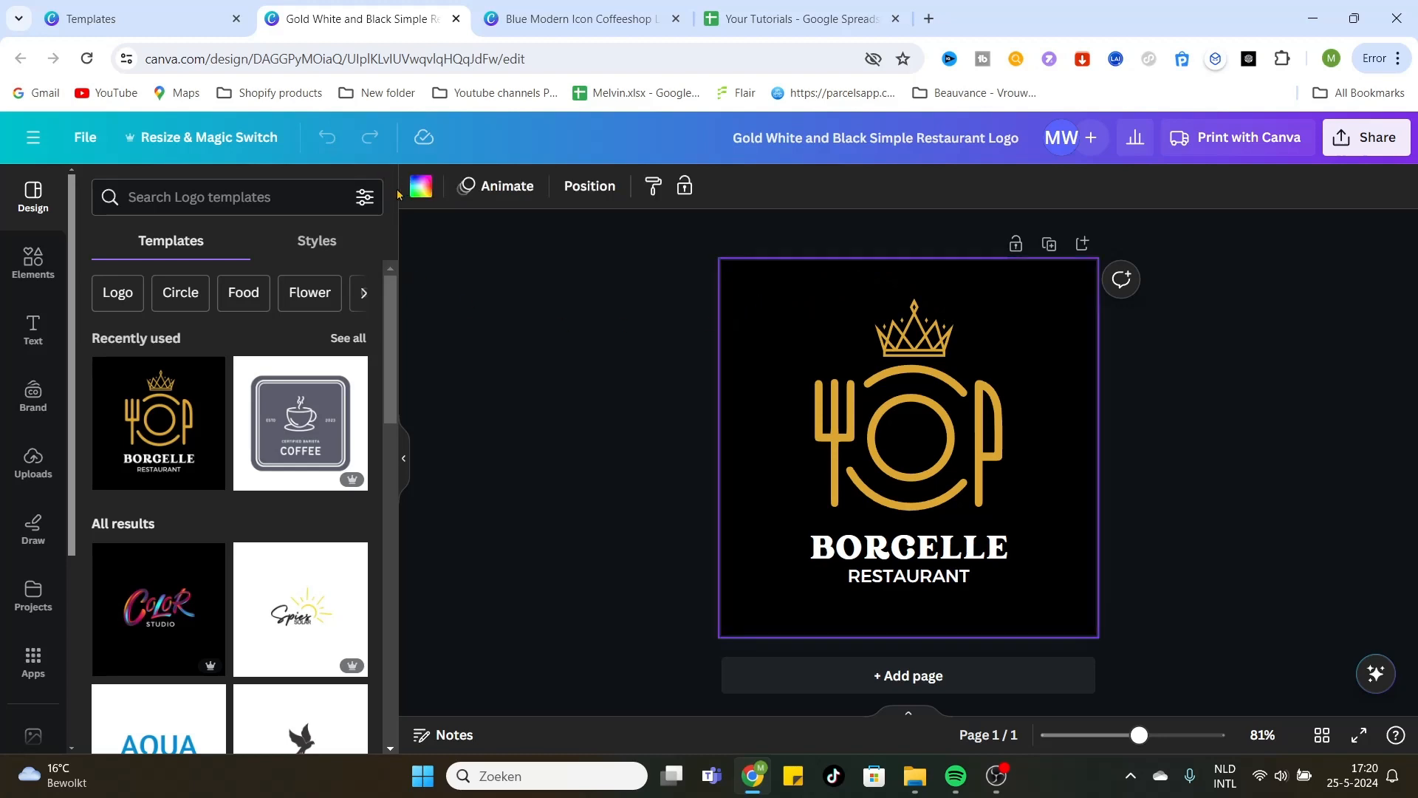
mouse_move(419, 187)
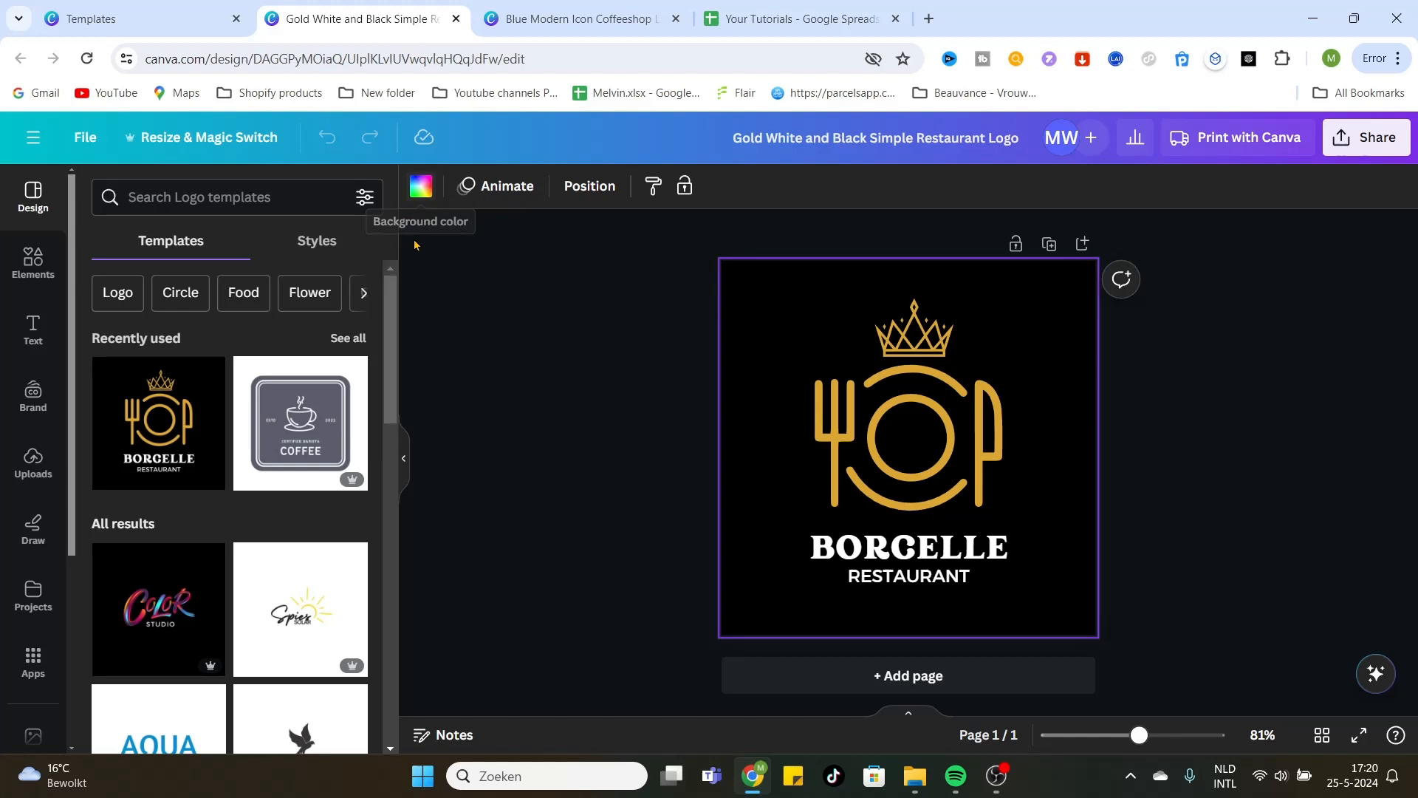
Make the background light grey and the BORGELLE and RESTAURANT text black.
click(420, 186)
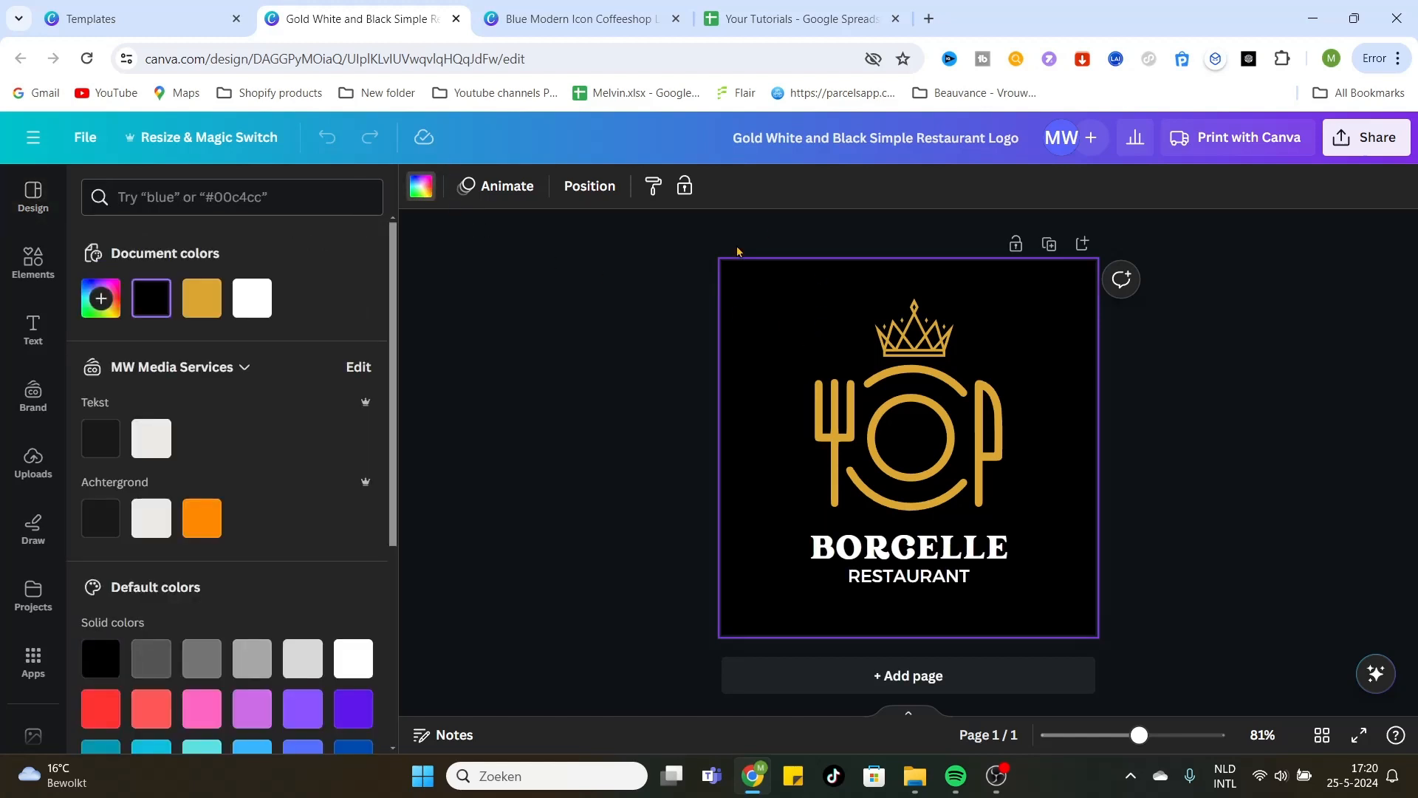
mouse_move(151, 519)
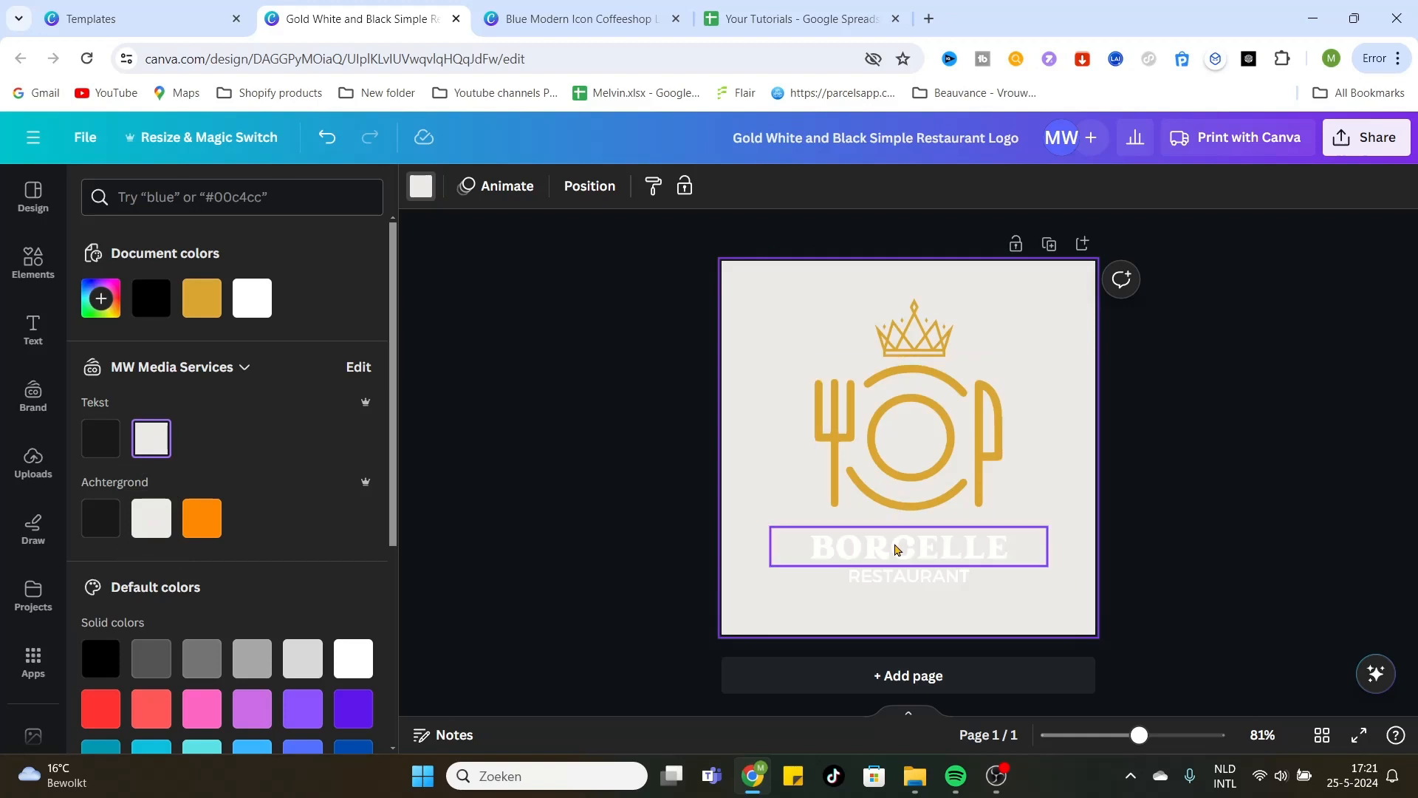
click(904, 547)
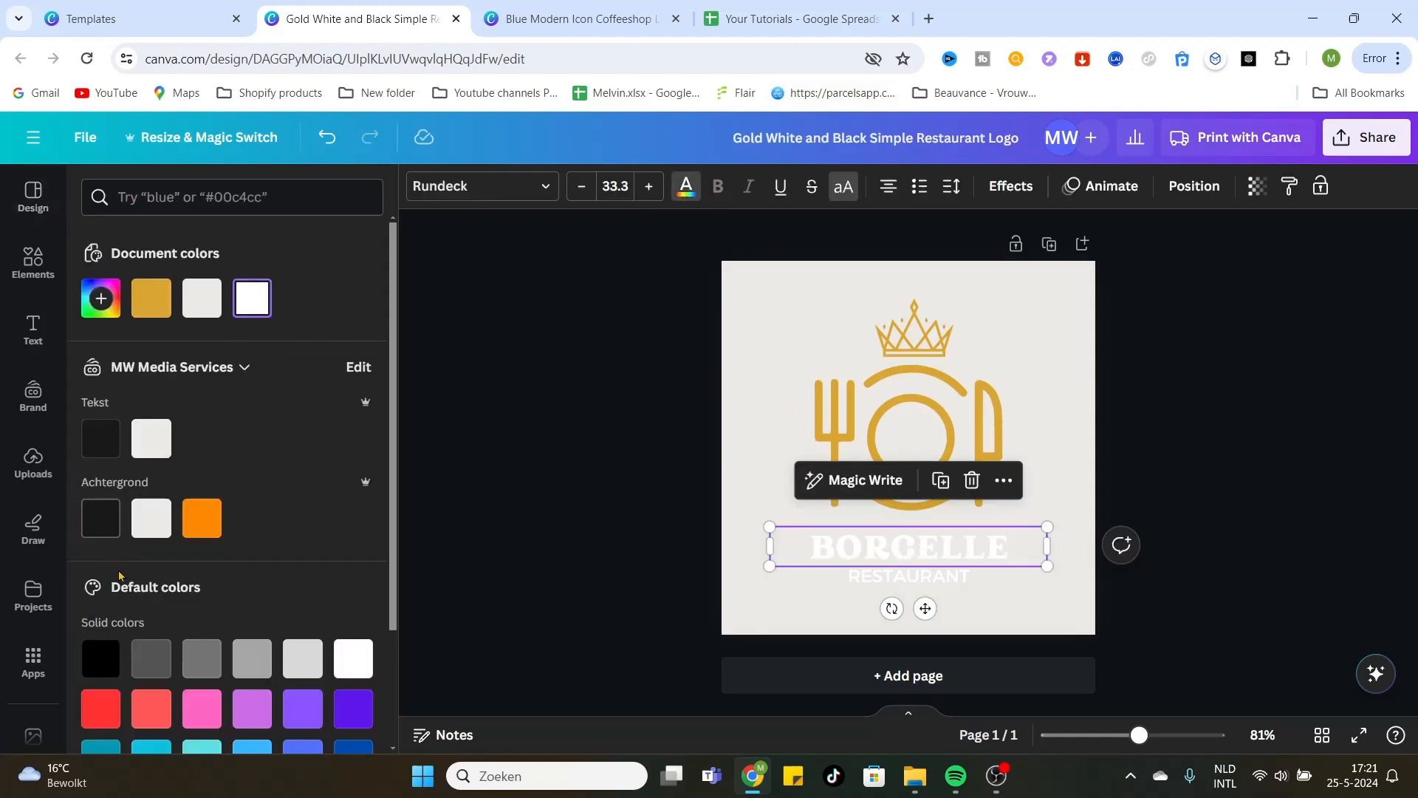
click(100, 657)
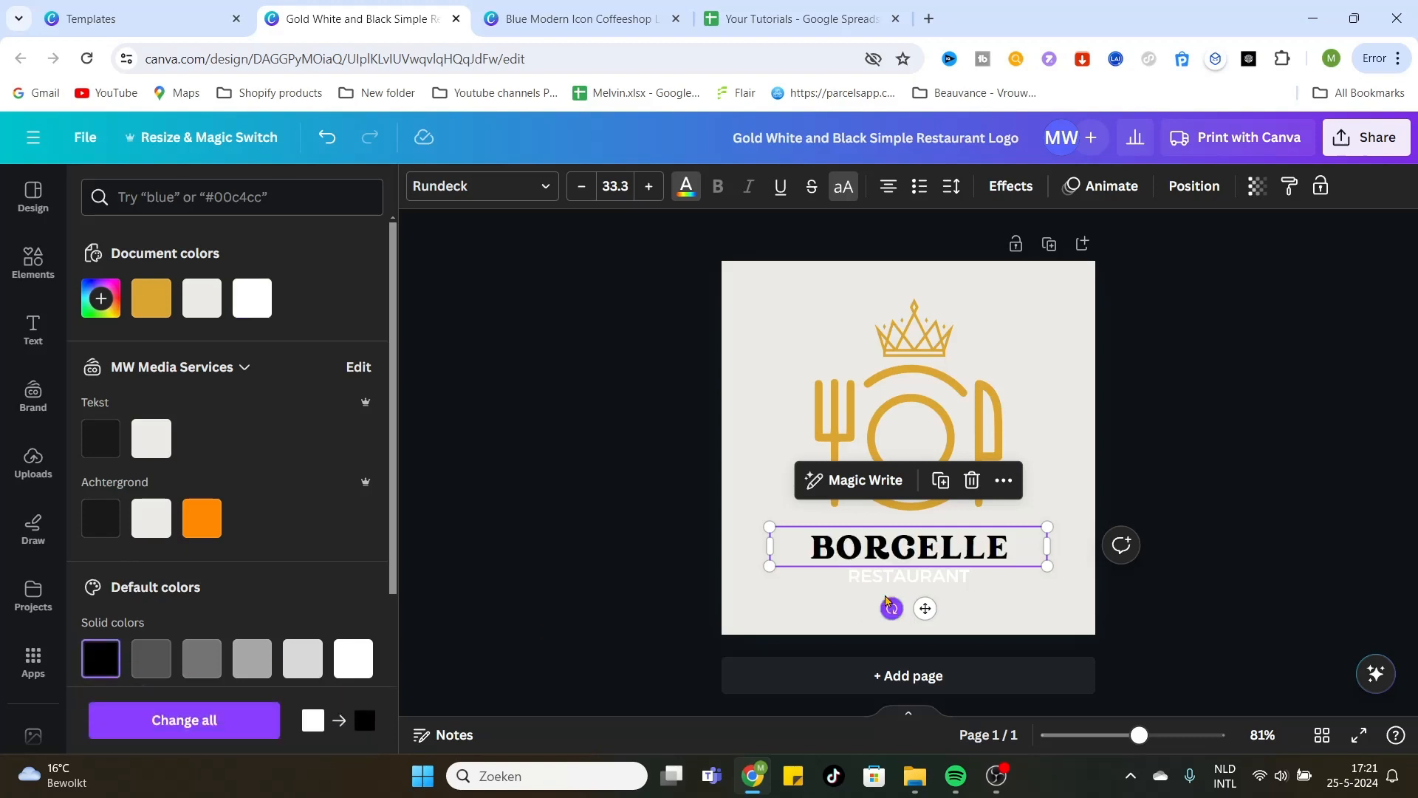
click(904, 575)
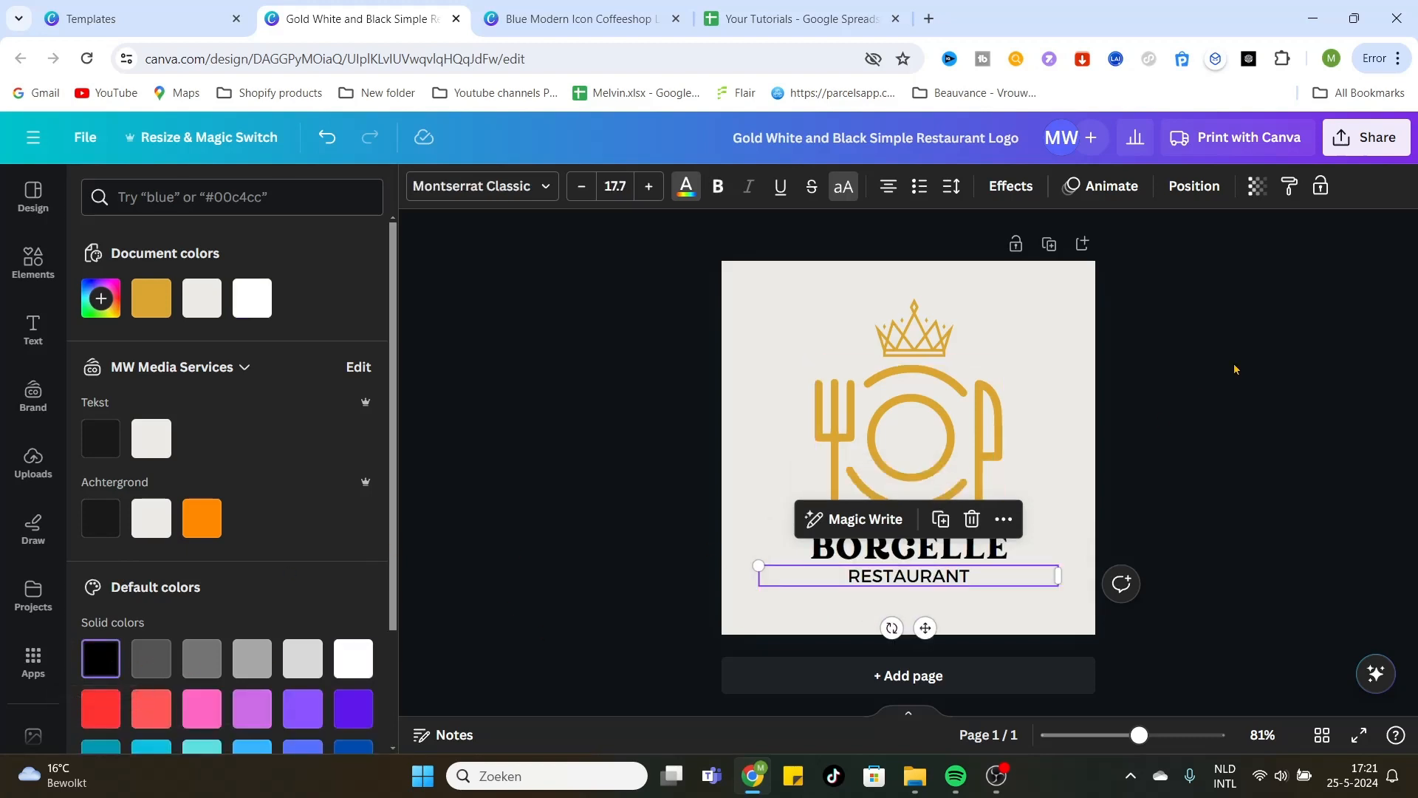
click(907, 425)
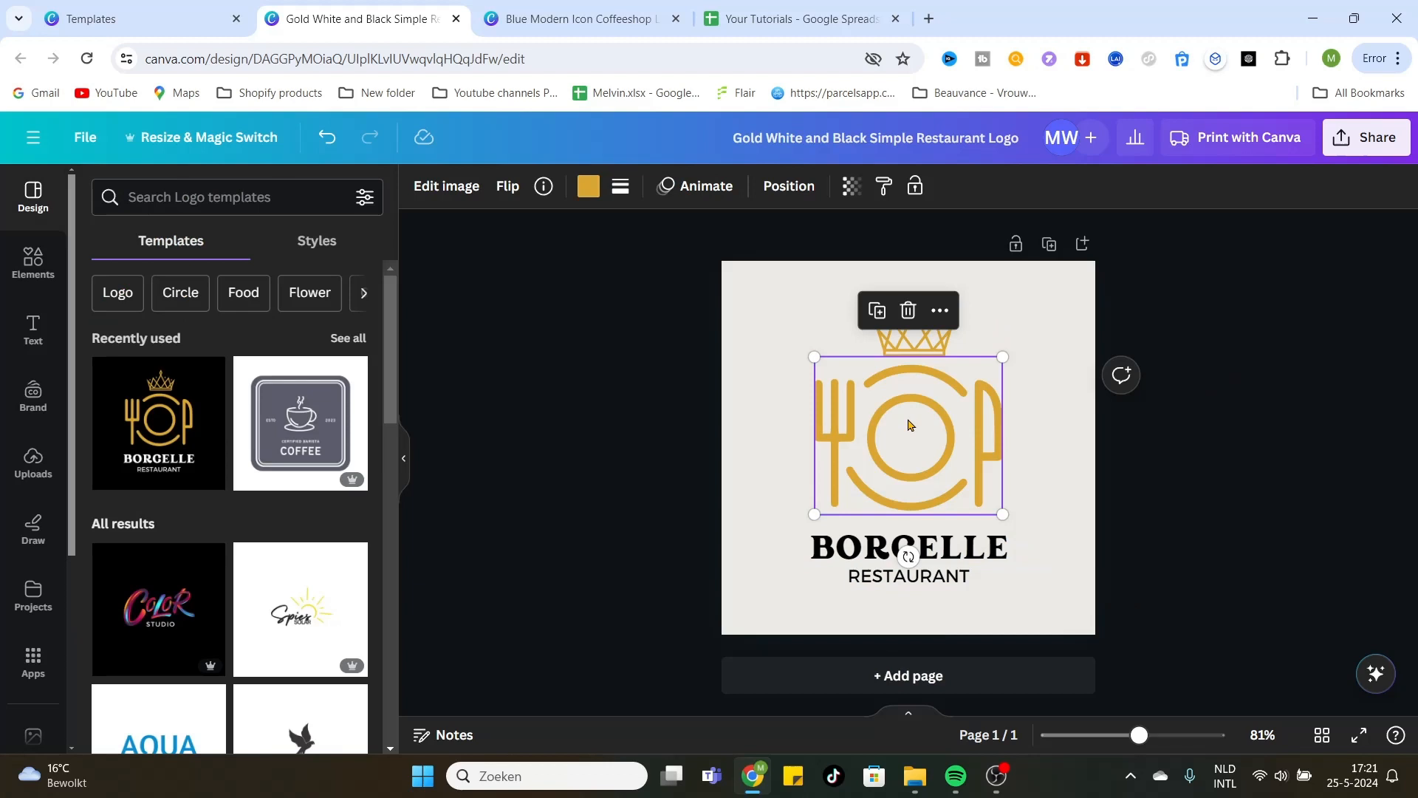
mouse_move(588, 186)
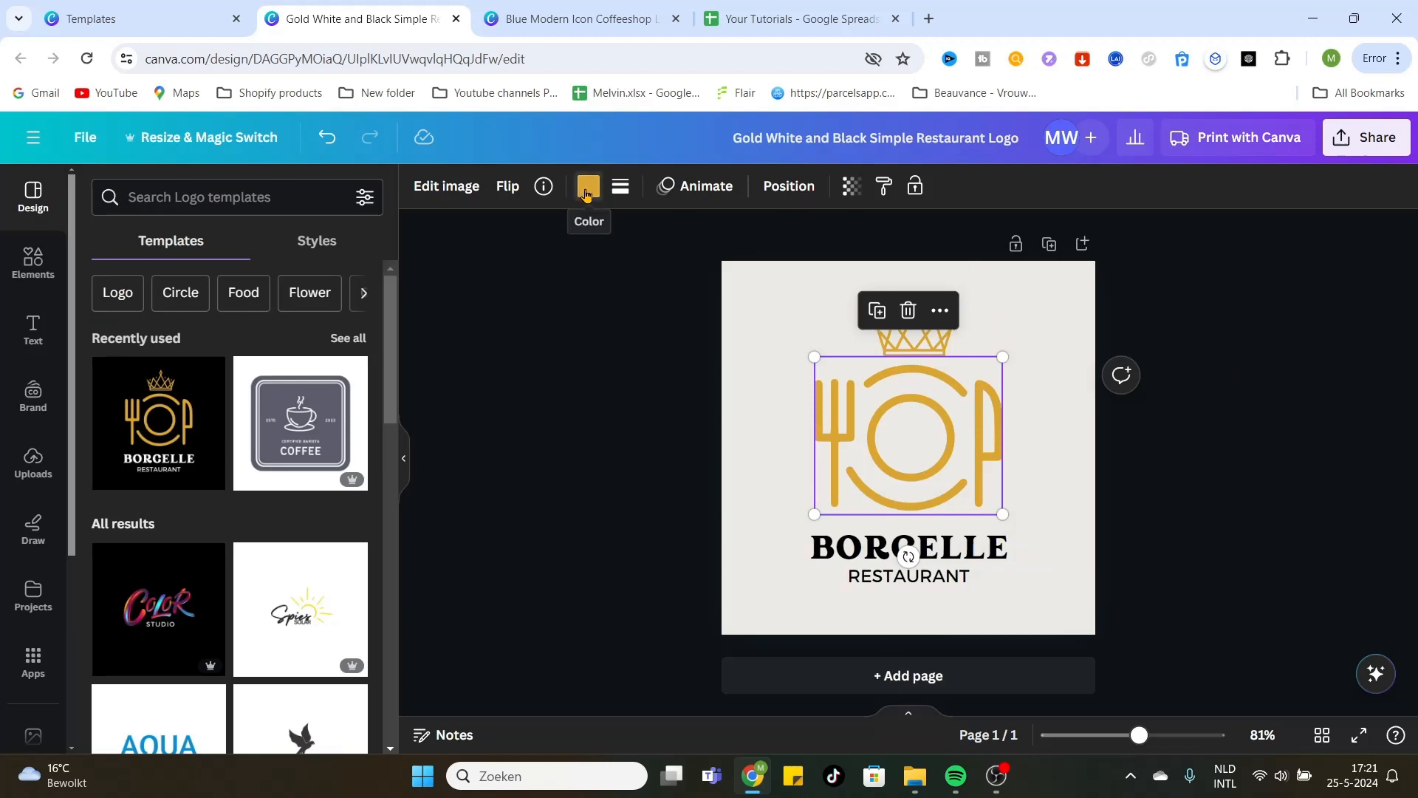
Open the selected icon's colour options and browse for black.
click(587, 187)
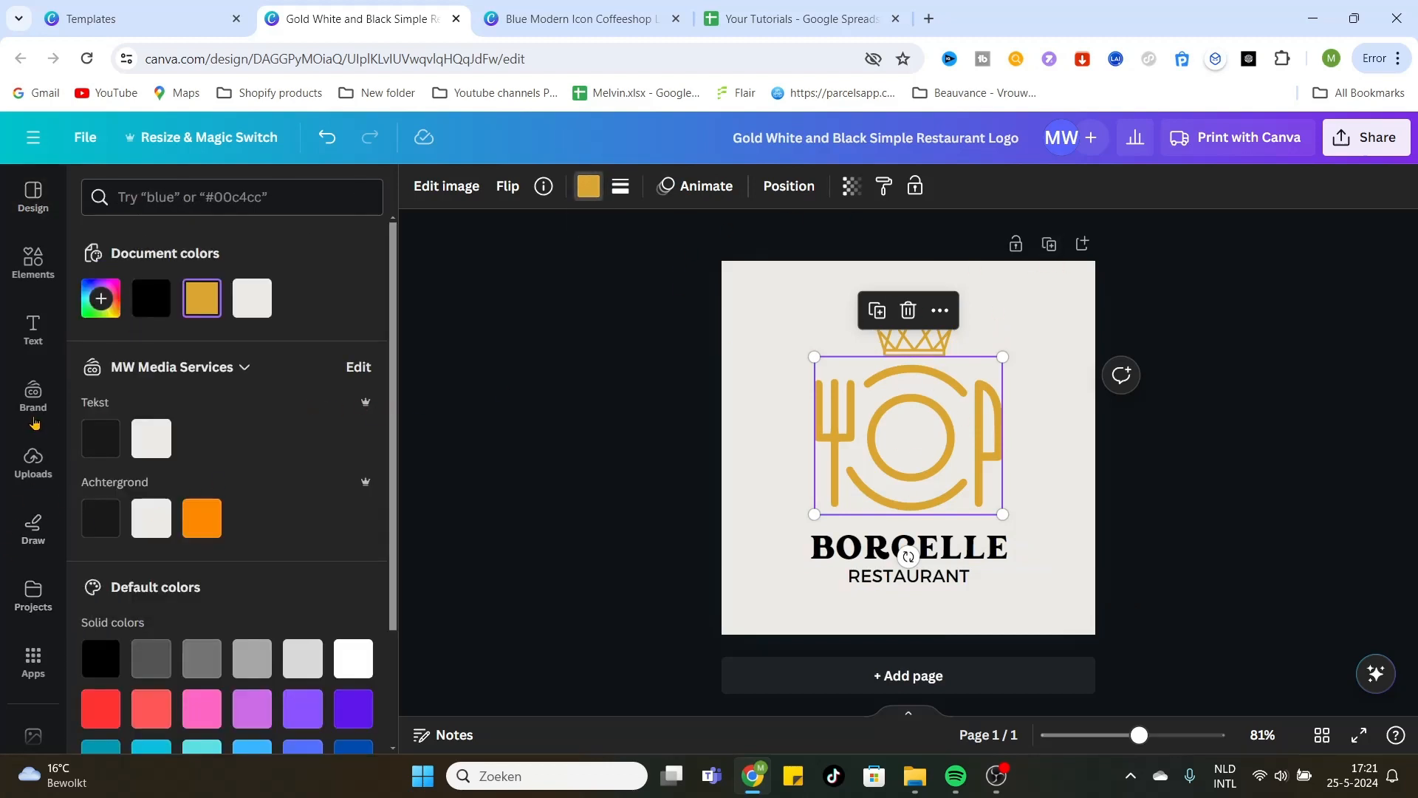
scroll(down, 3)
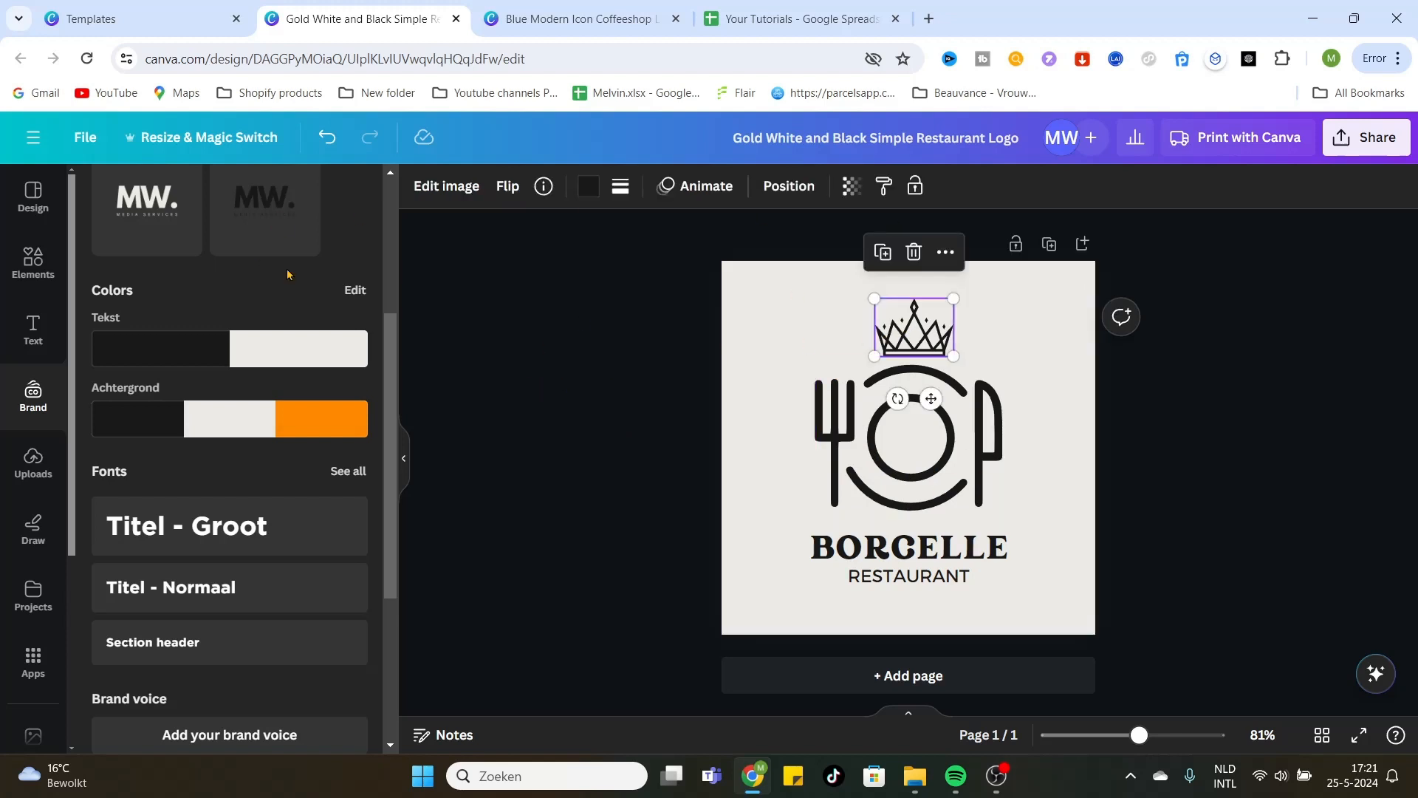
mouse_move(655, 381)
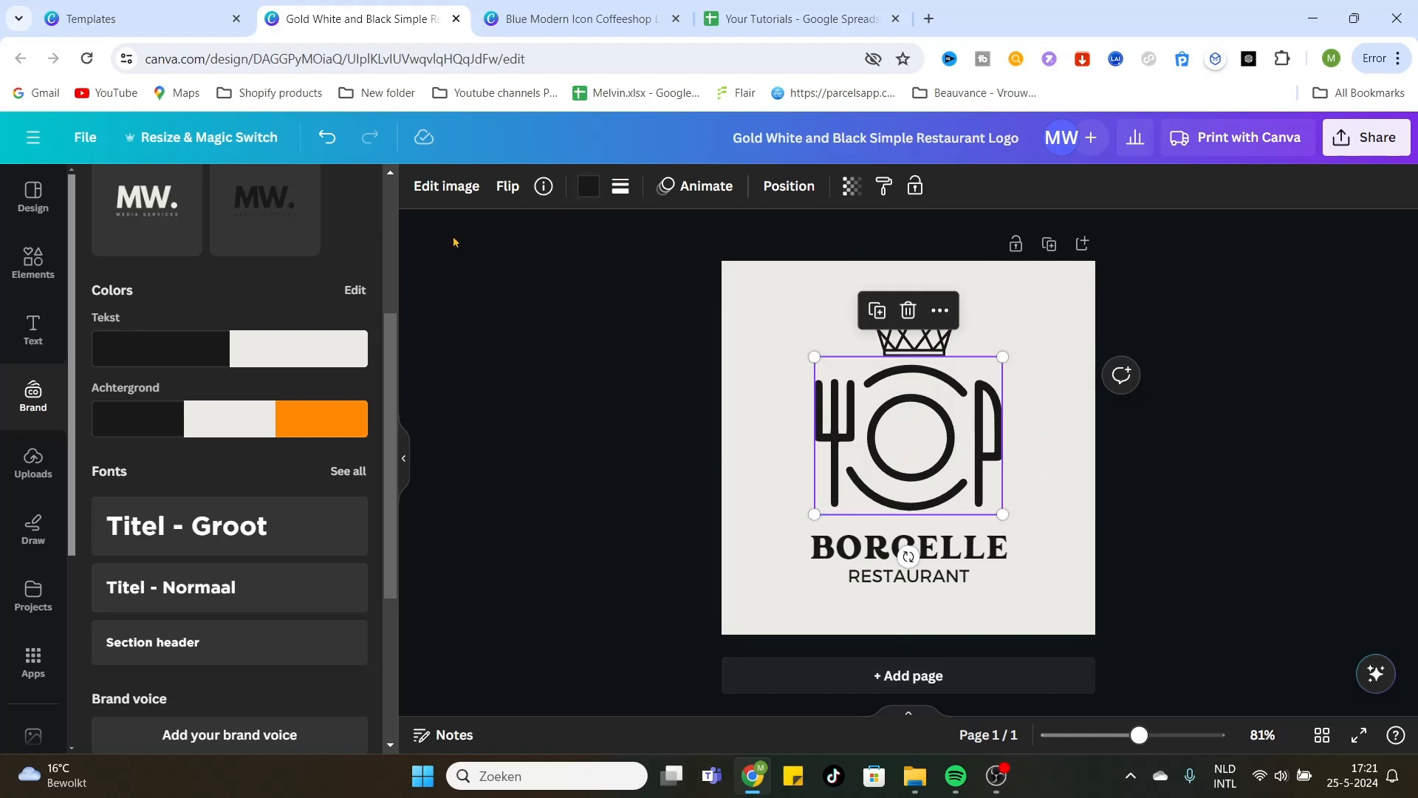
mouse_move(552, 312)
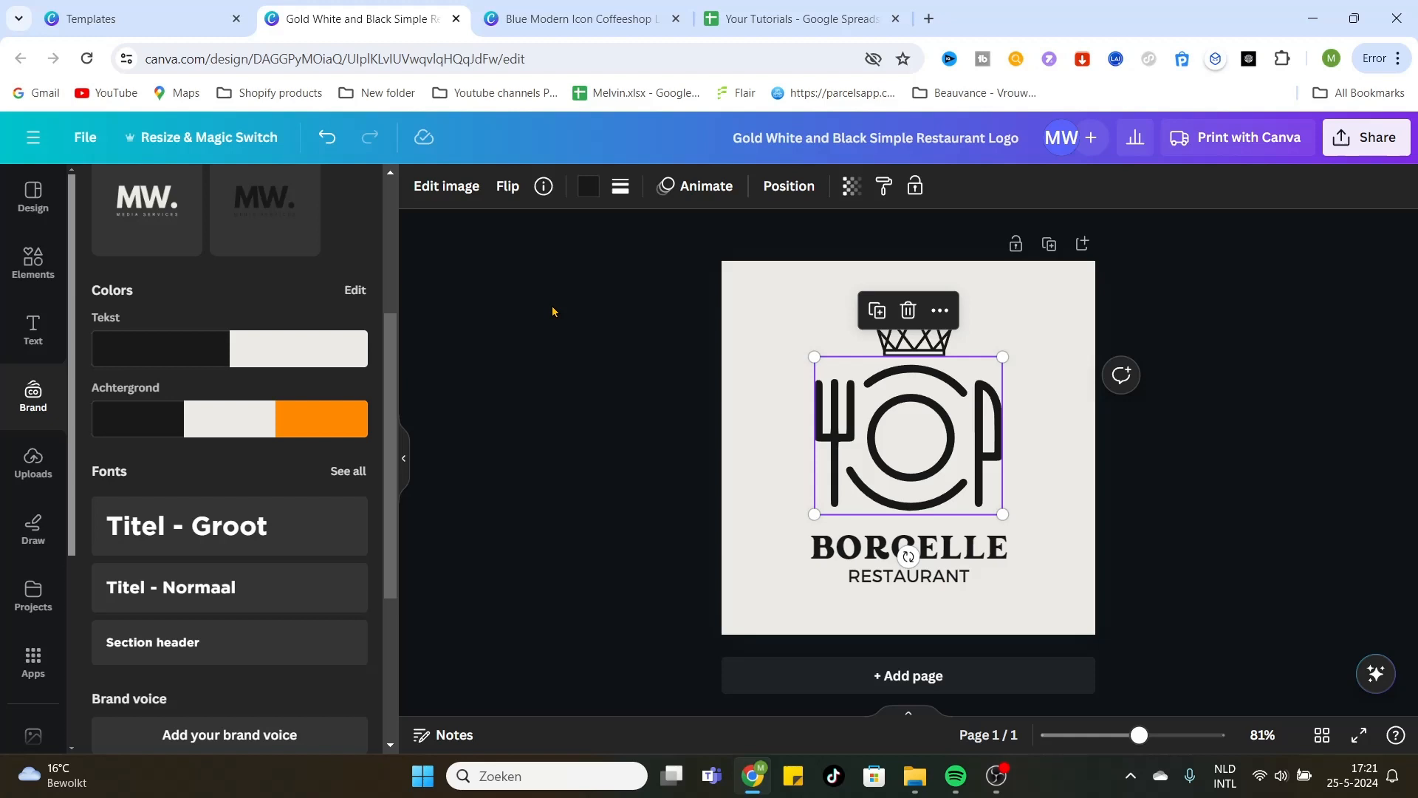
mouse_move(552, 308)
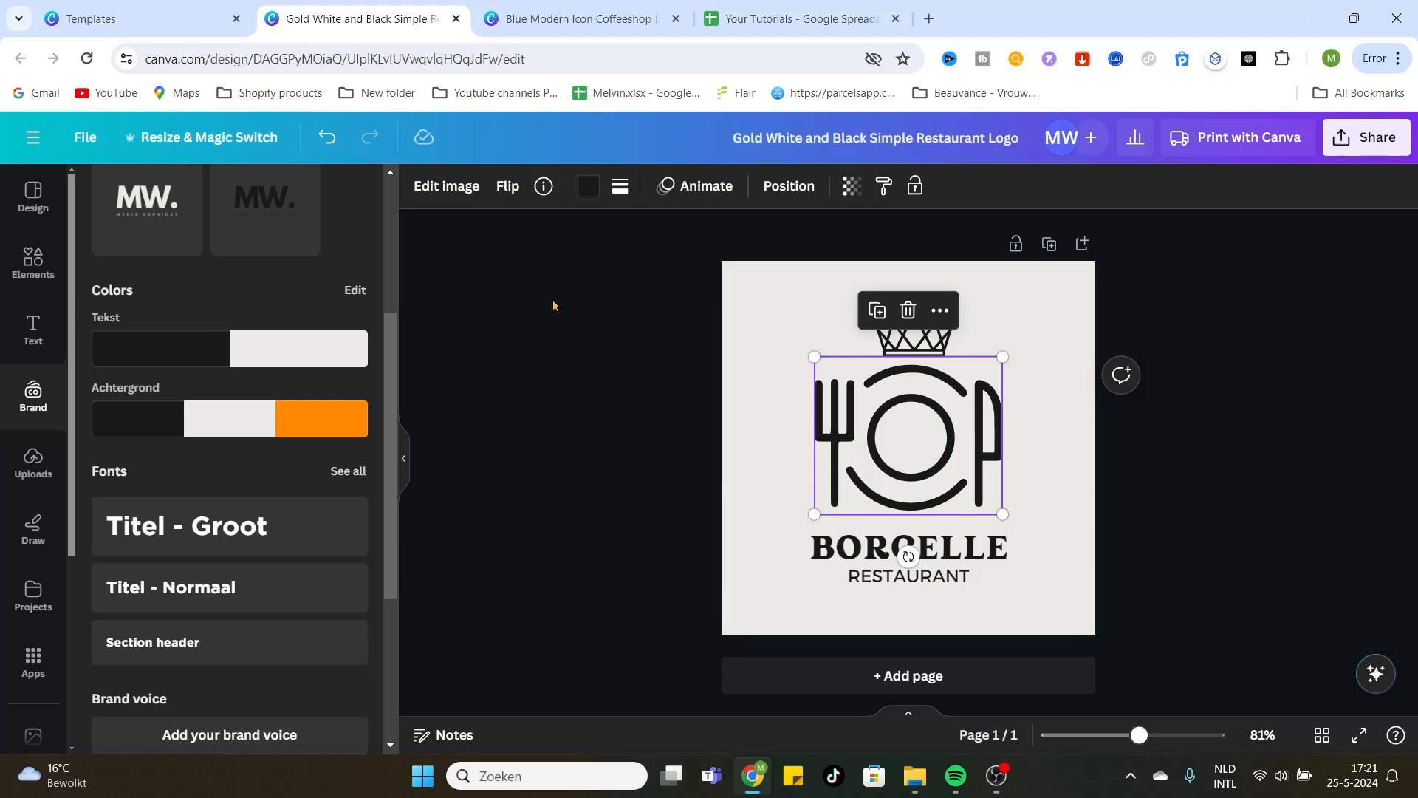